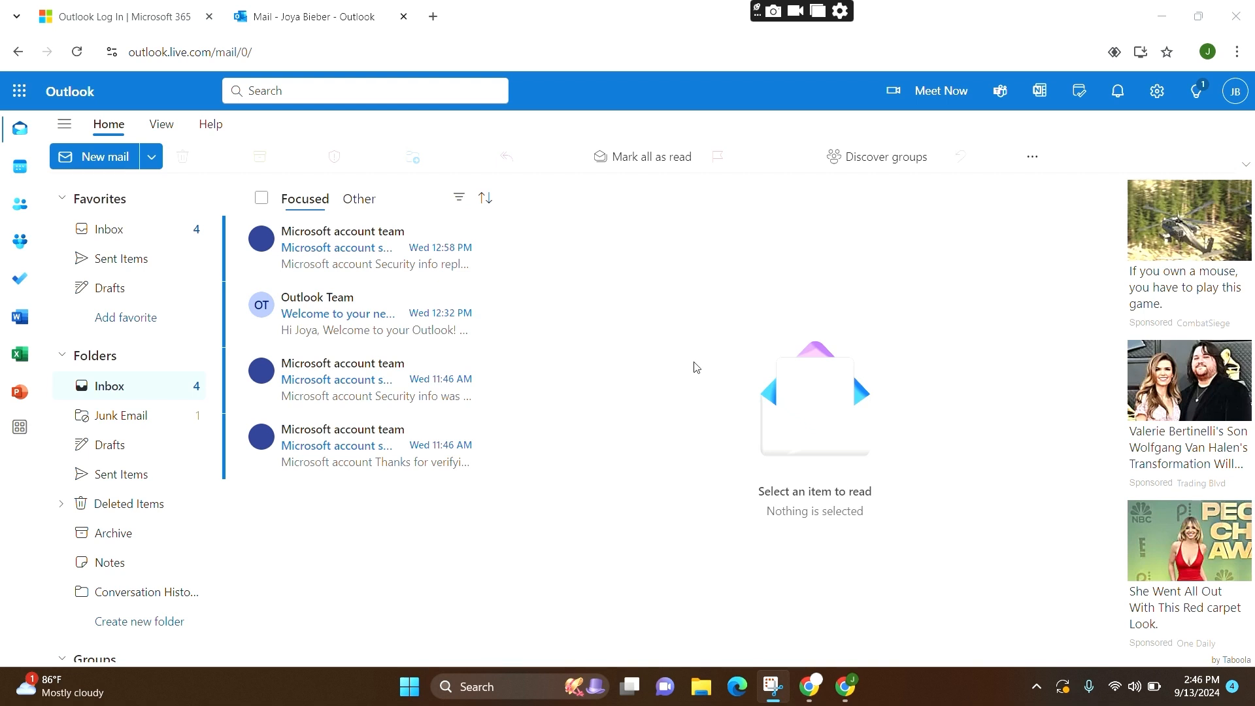
mouse_move(1120, 142)
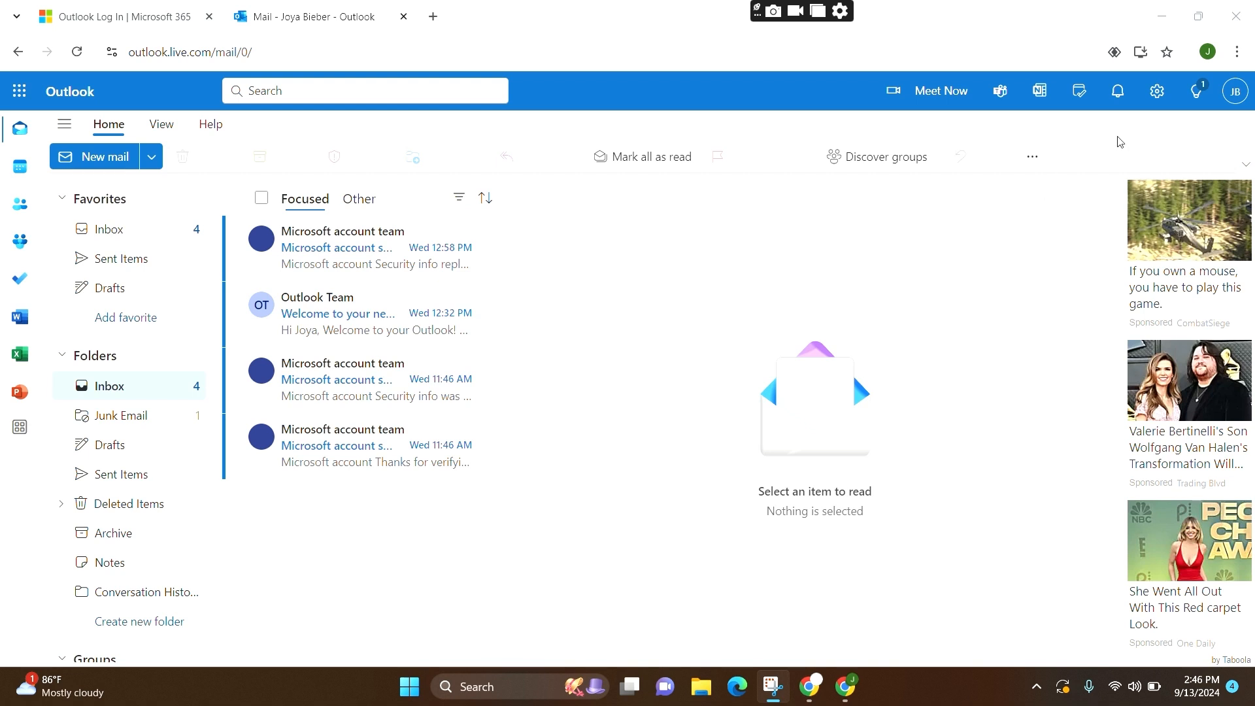
mouse_move(1156, 91)
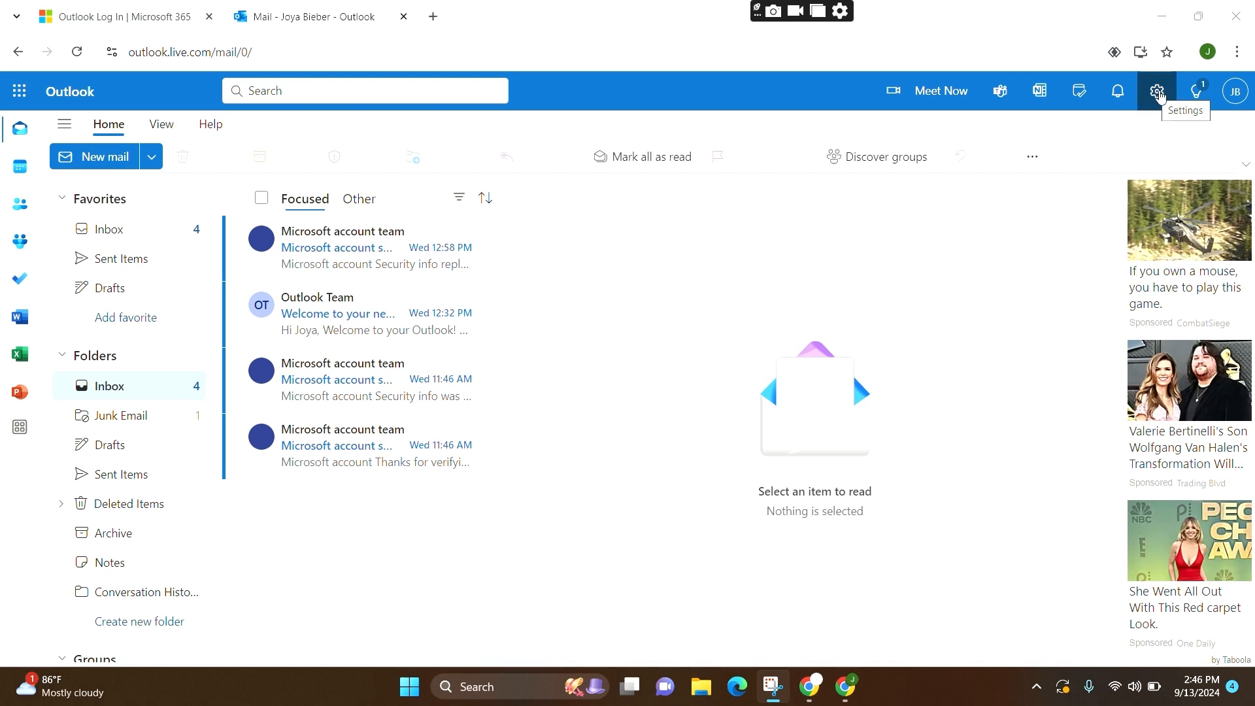
Open Outlook Settings from the gear icon in the top bar.
click(1157, 90)
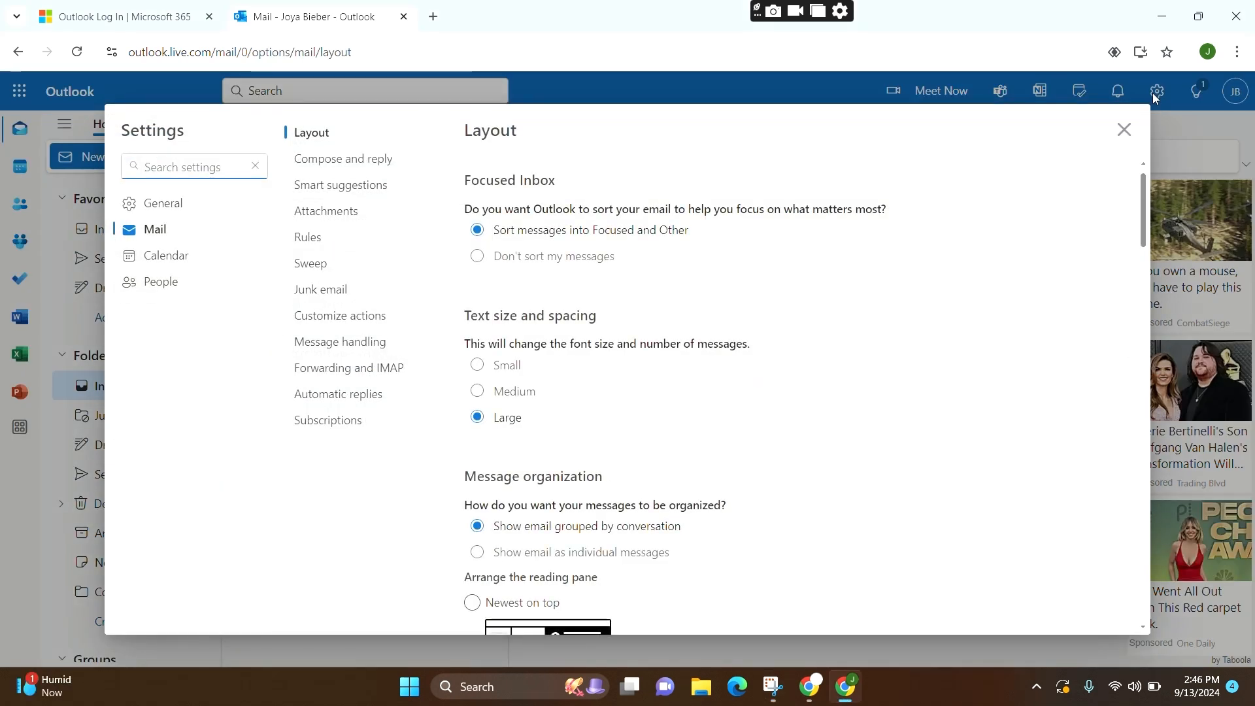
mouse_move(964, 159)
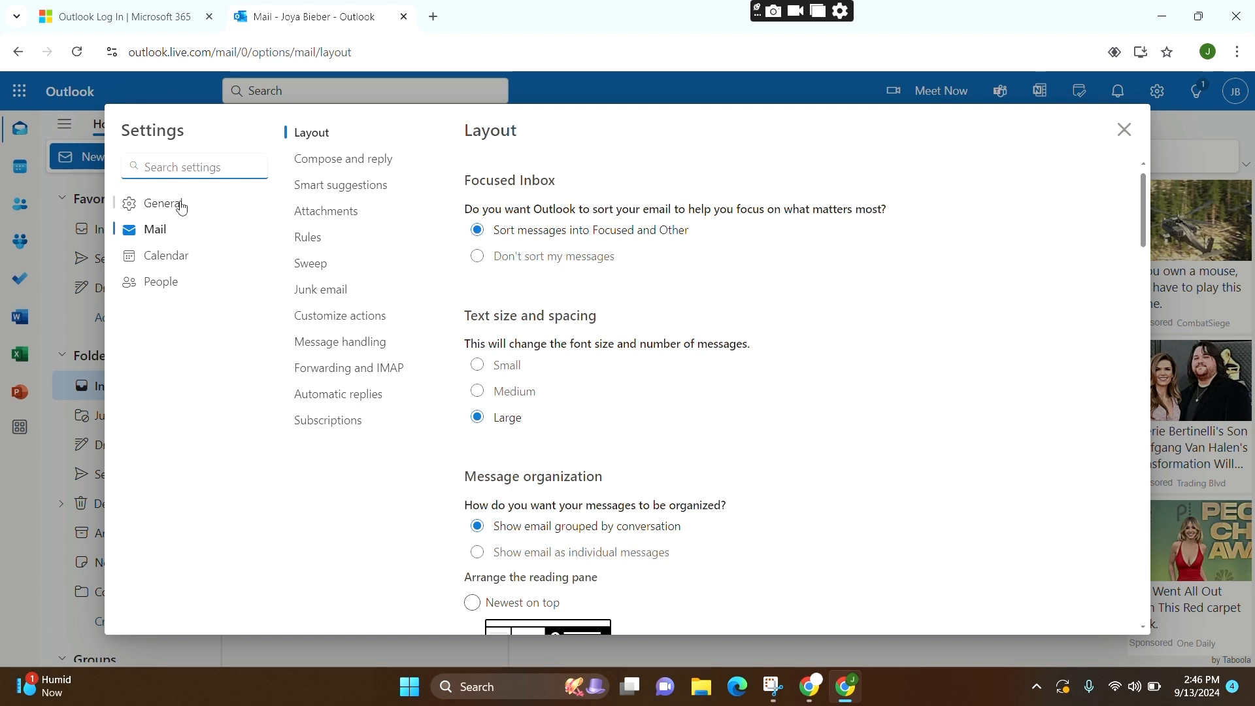
In General language and time settings, set the date format to 01-Sep-25.
click(163, 203)
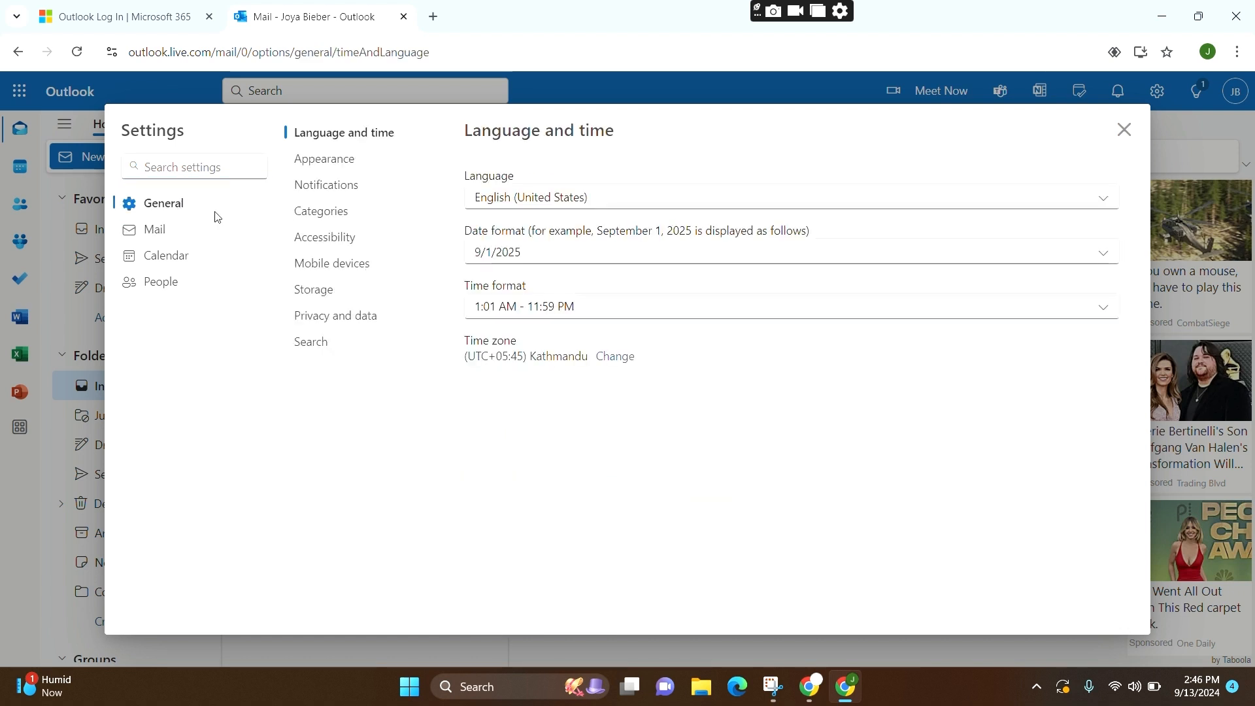
mouse_move(371, 144)
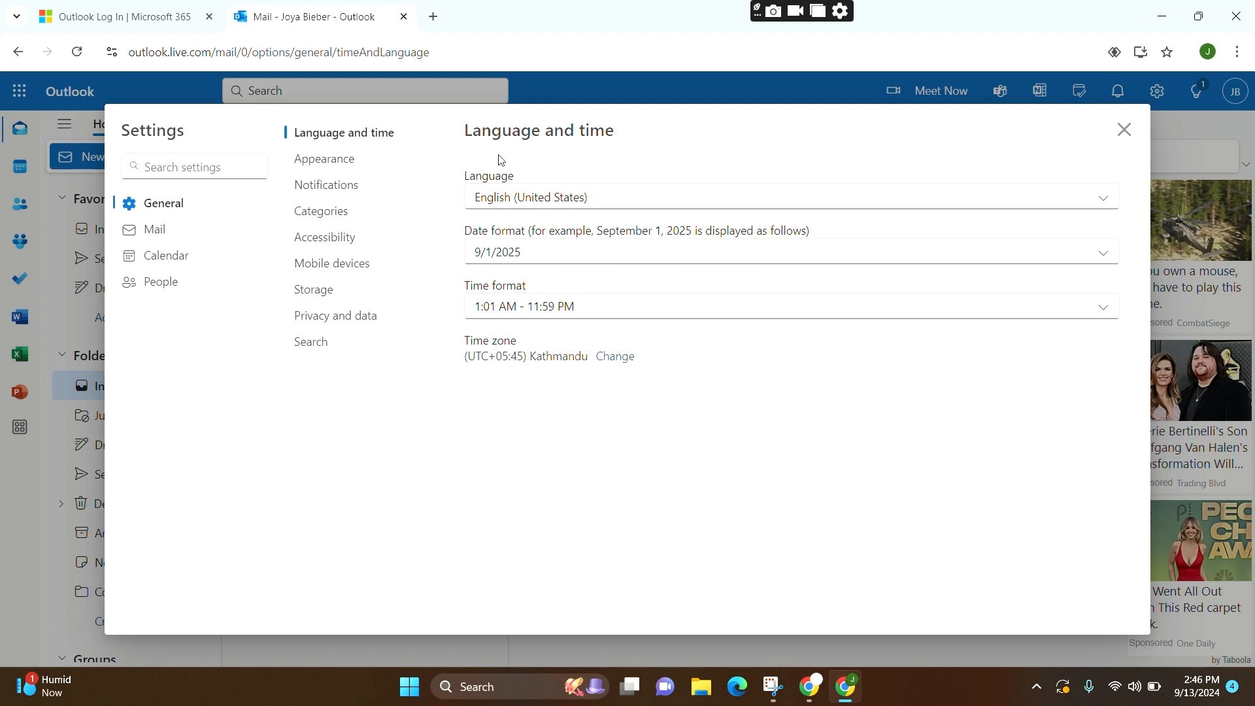
mouse_move(509, 281)
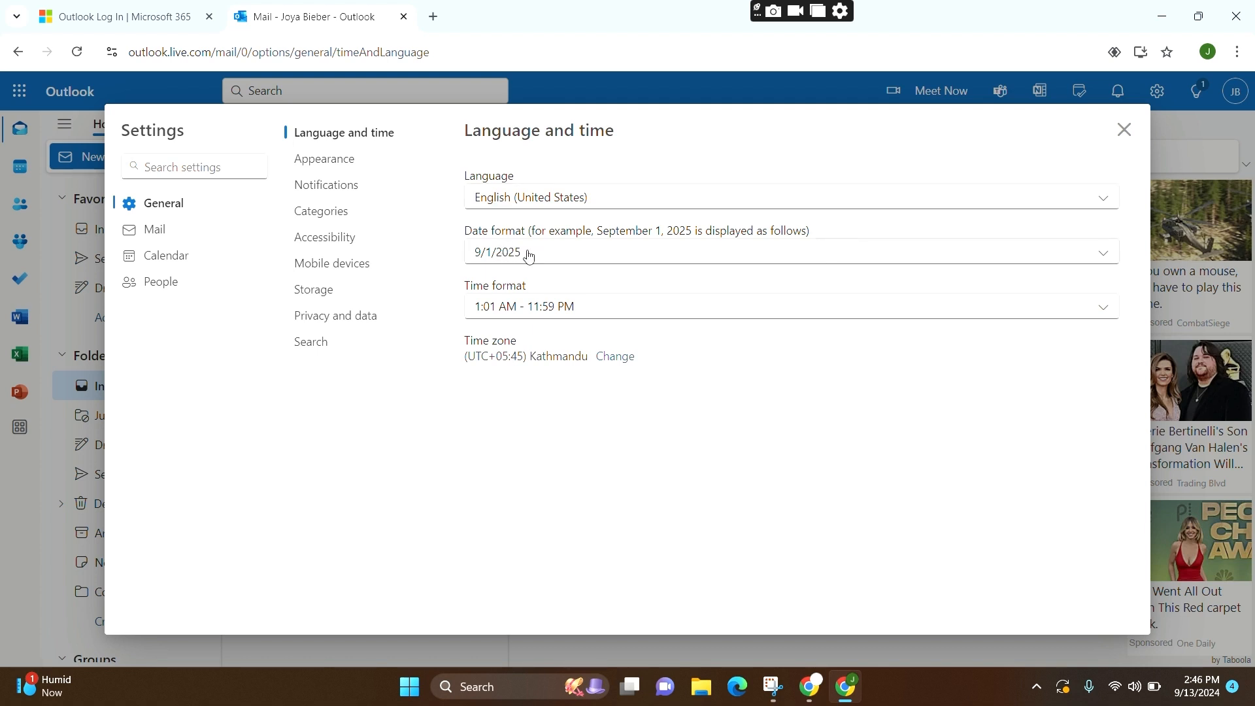
click(790, 251)
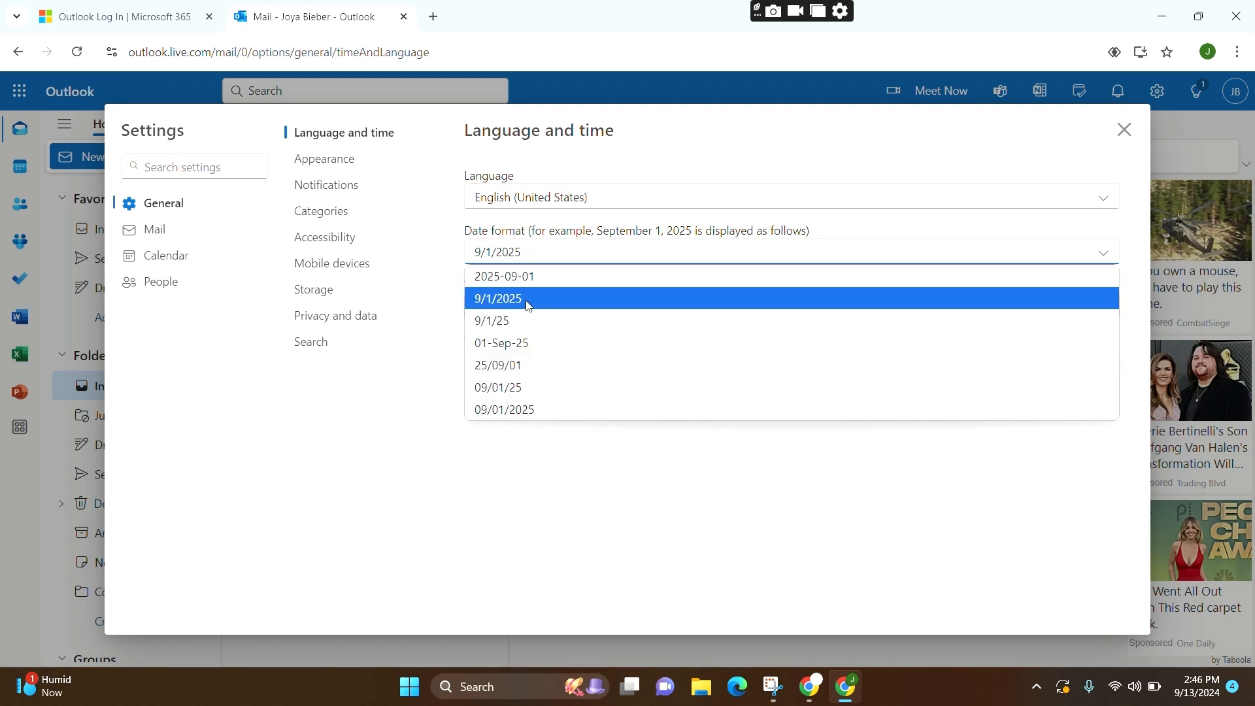
mouse_move(501, 343)
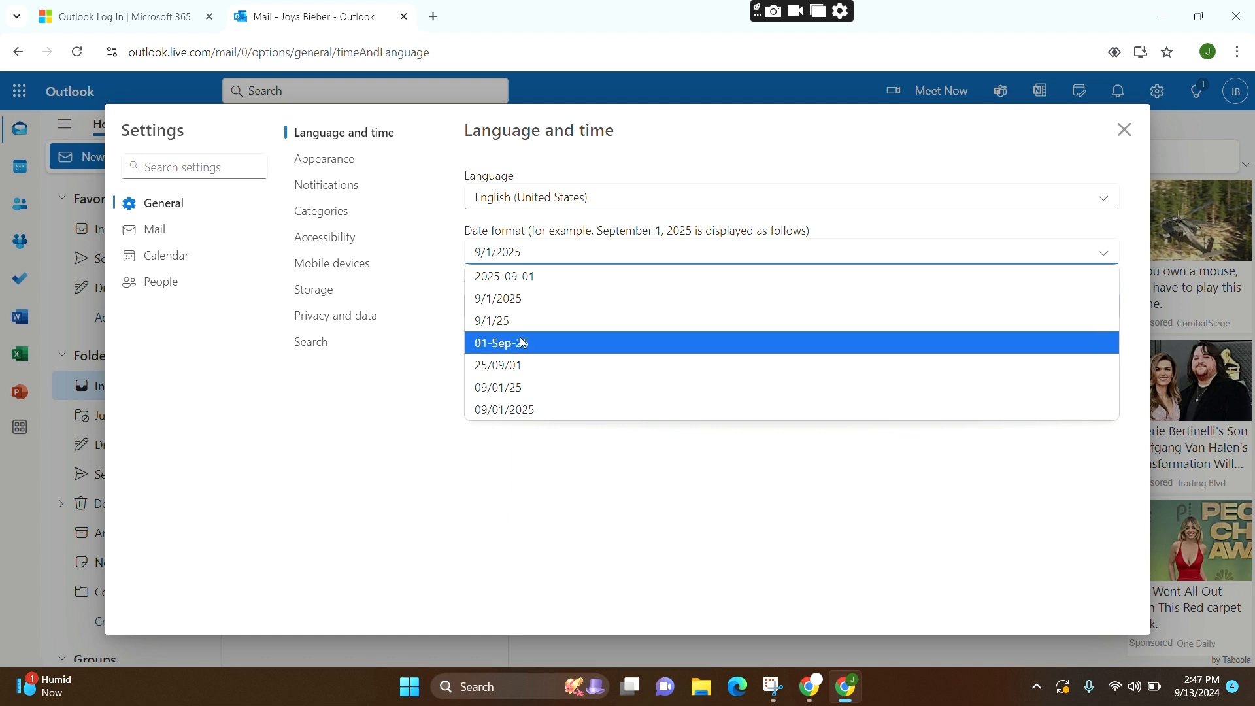
click(500, 342)
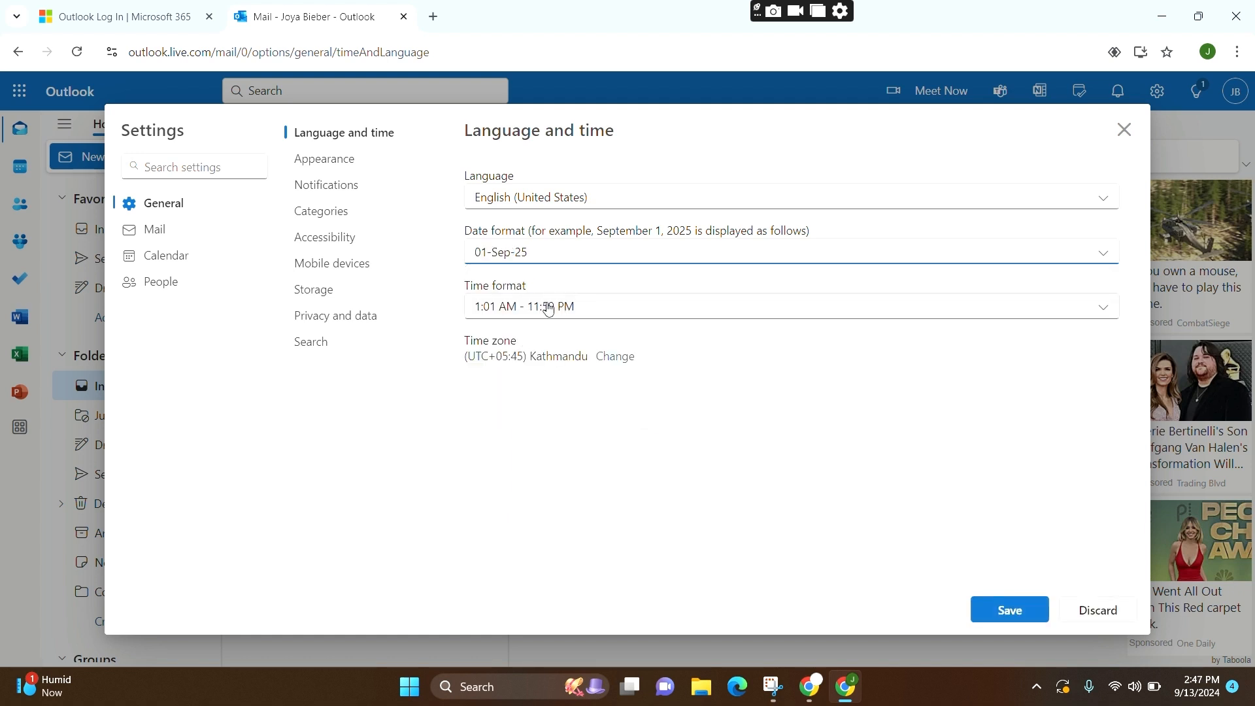
Set the time format to 01:01 - 23:59 and save the date and time changes.
click(791, 306)
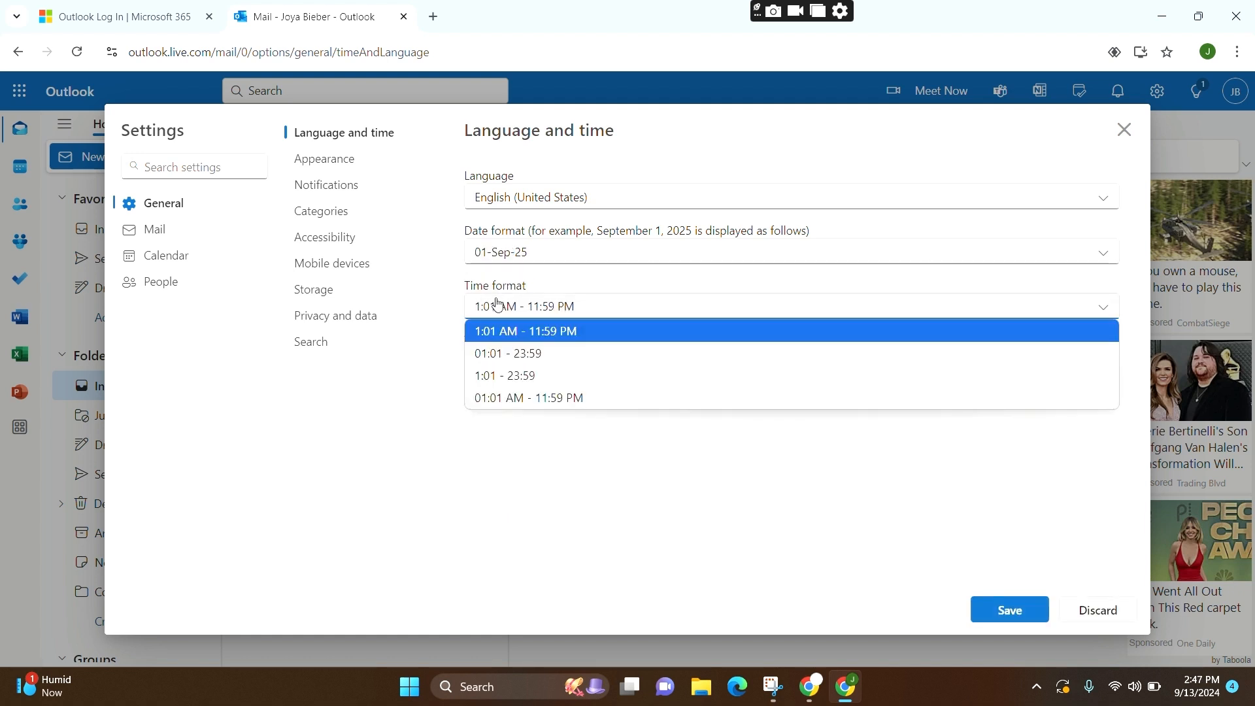
mouse_move(520, 353)
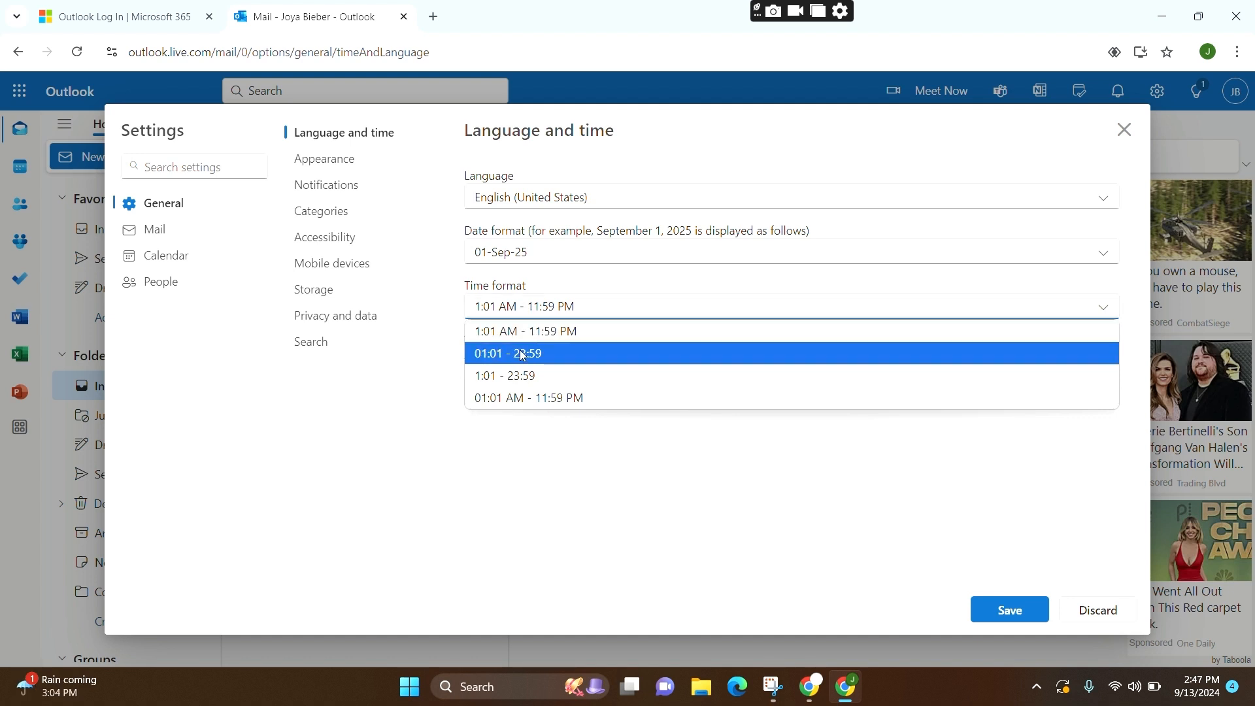
click(508, 353)
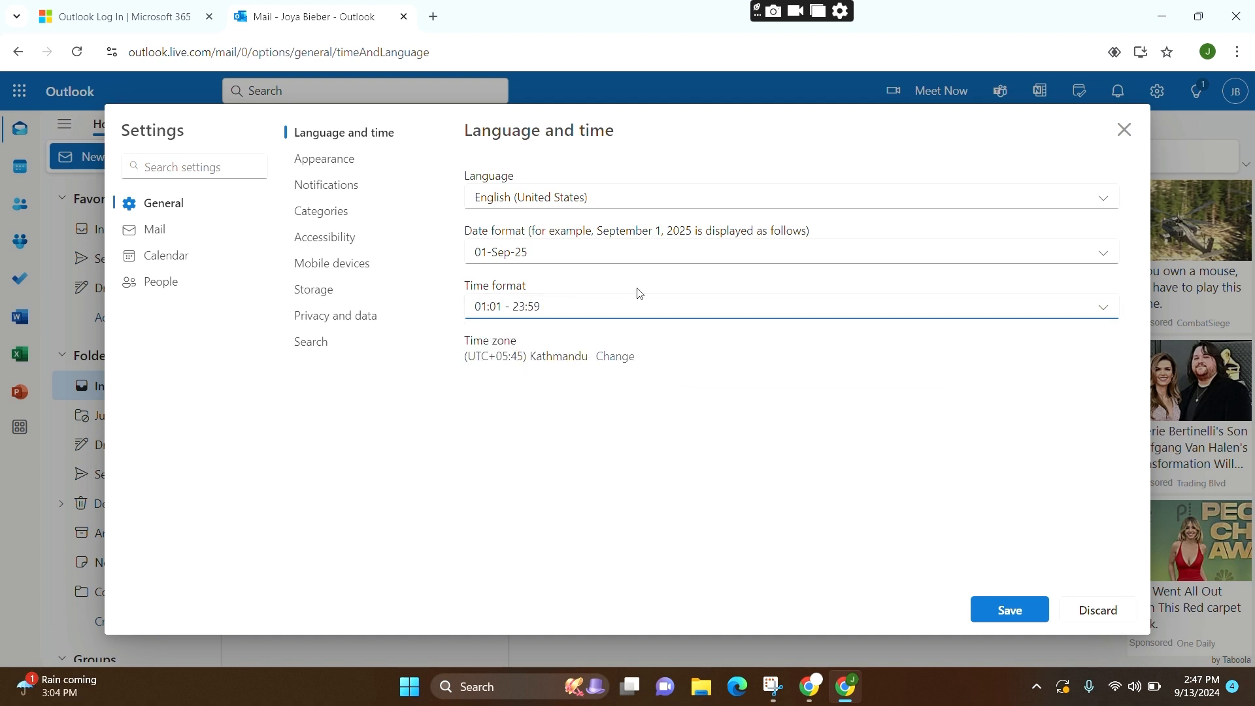
mouse_move(525, 283)
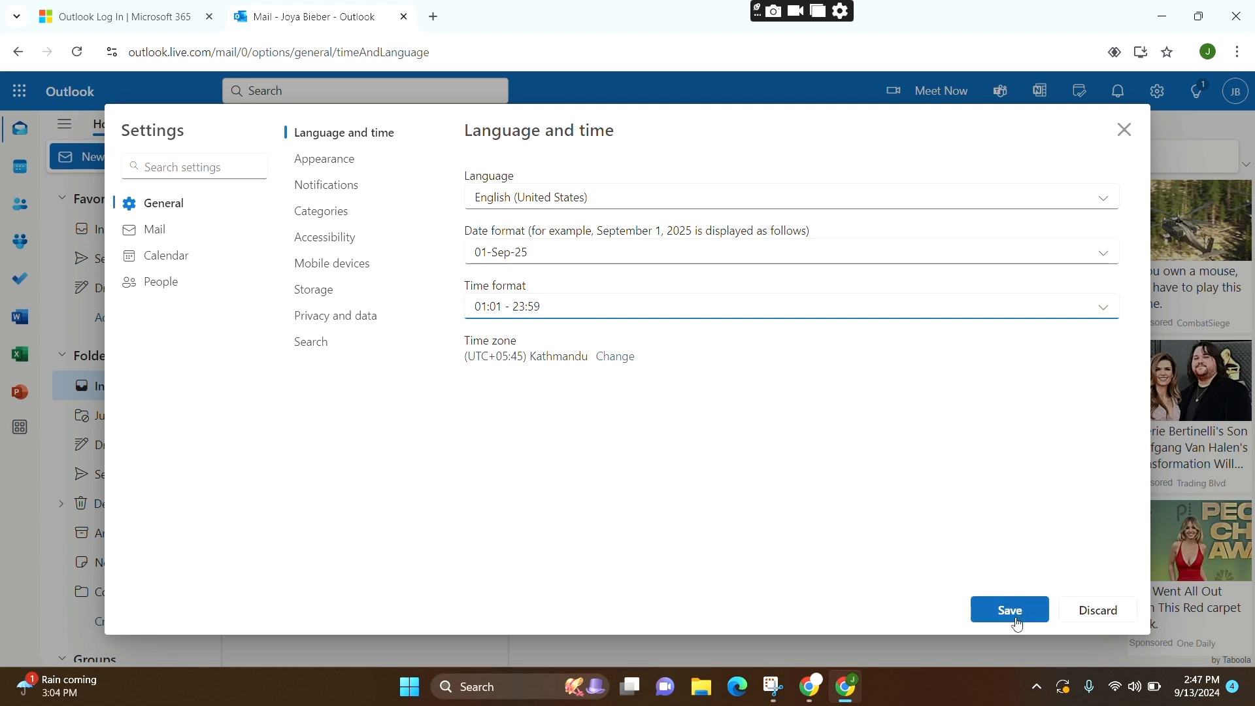
click(1009, 609)
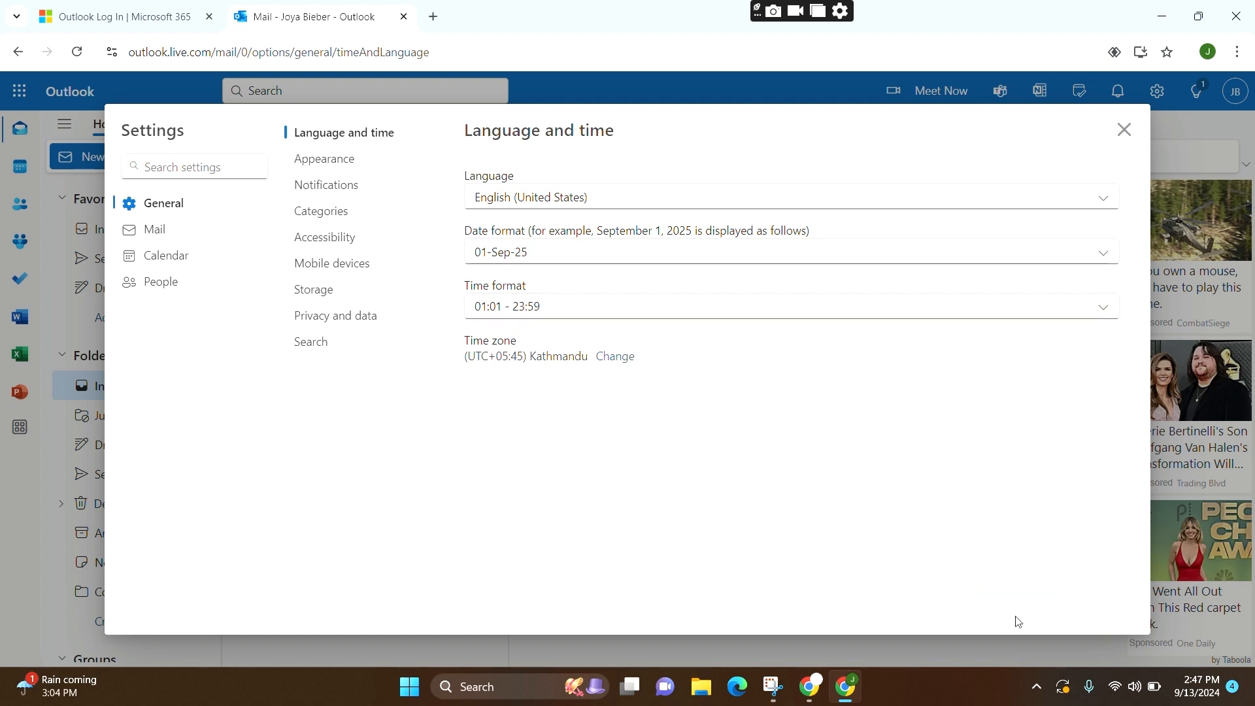
mouse_move(1124, 129)
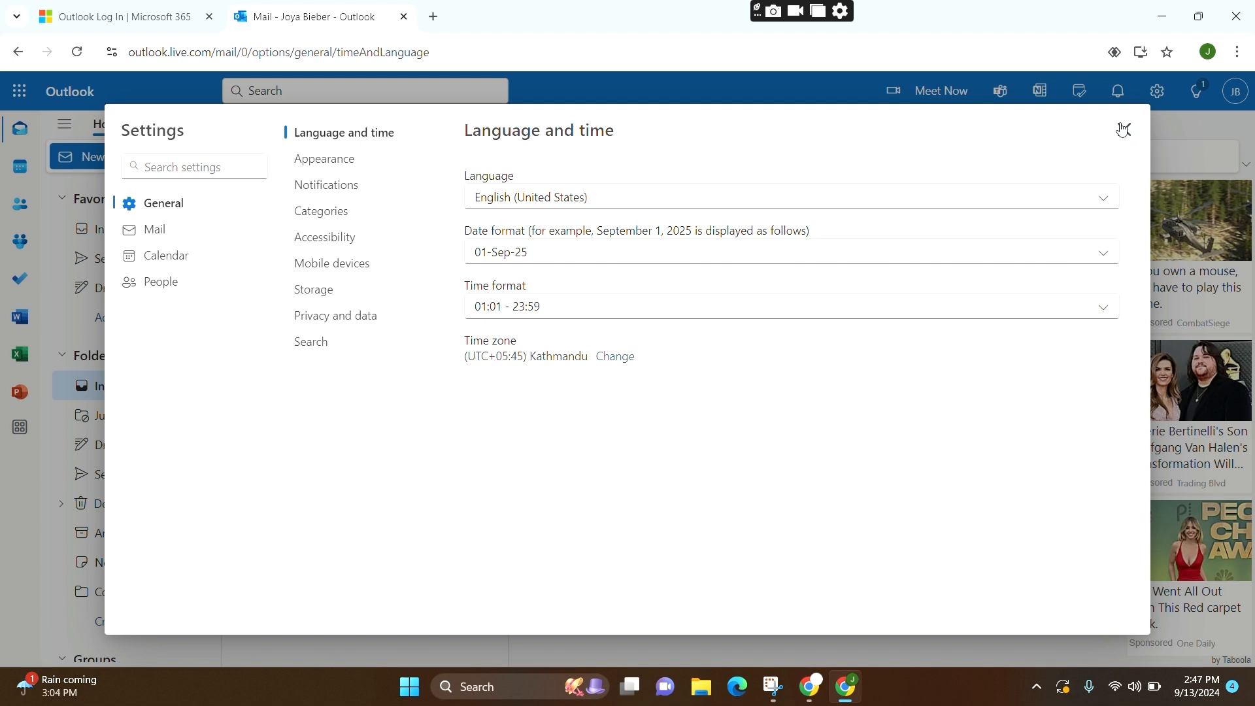
Close the Settings dialog to return to the inbox.
click(1123, 130)
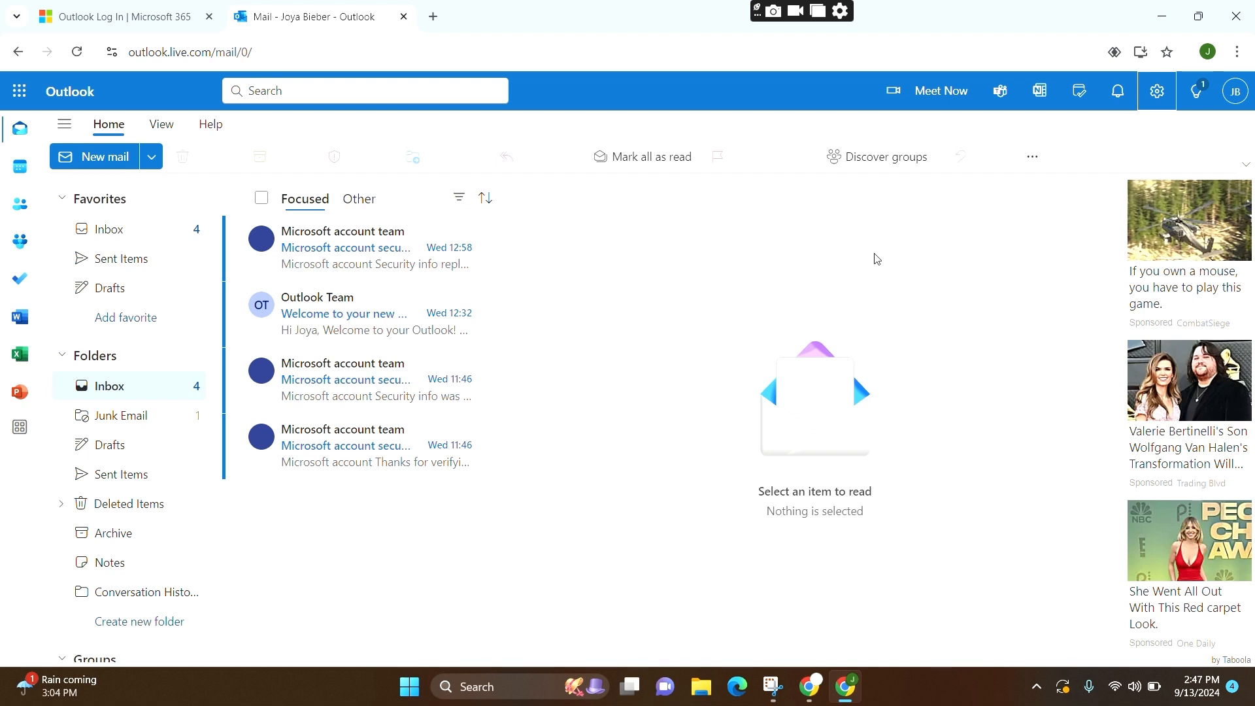
mouse_move(610, 197)
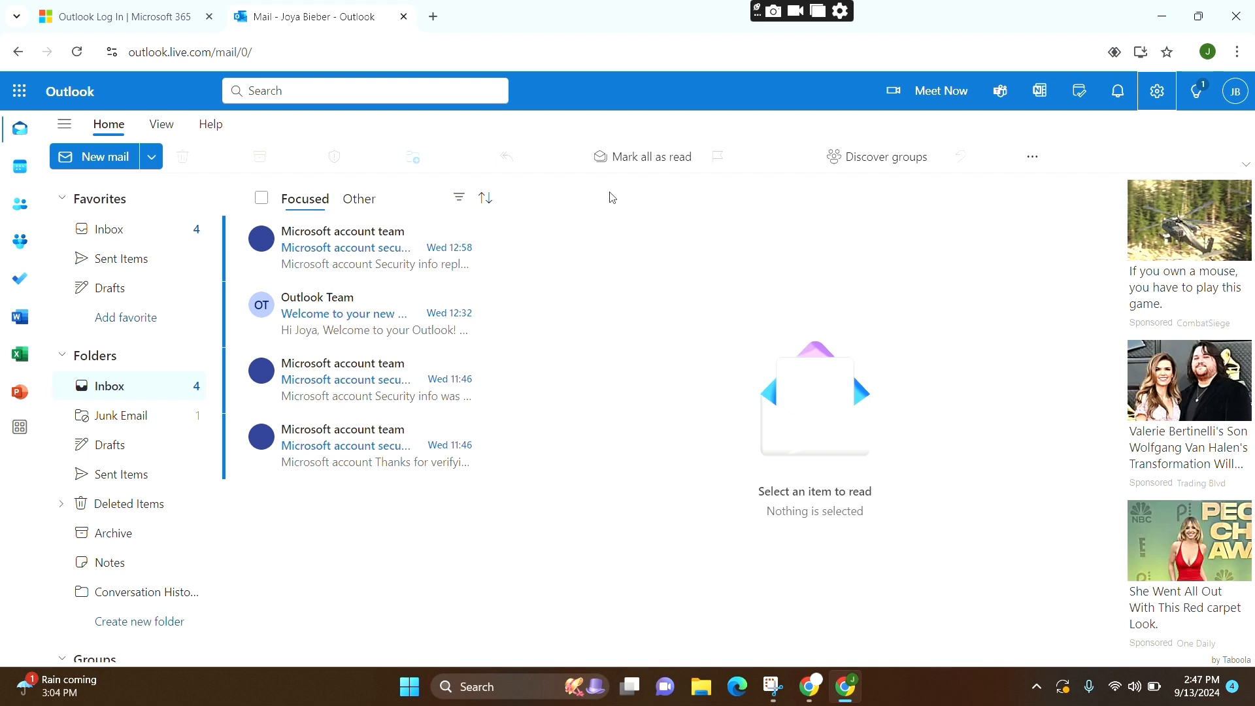
mouse_move(552, 61)
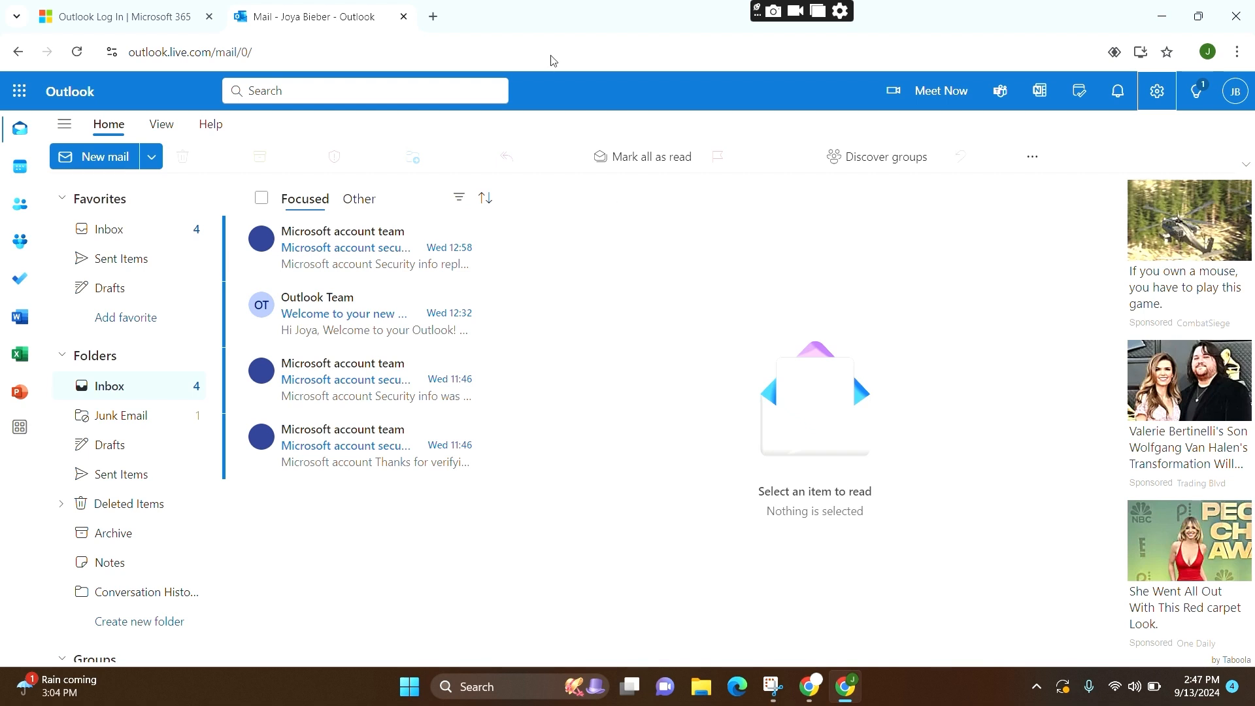